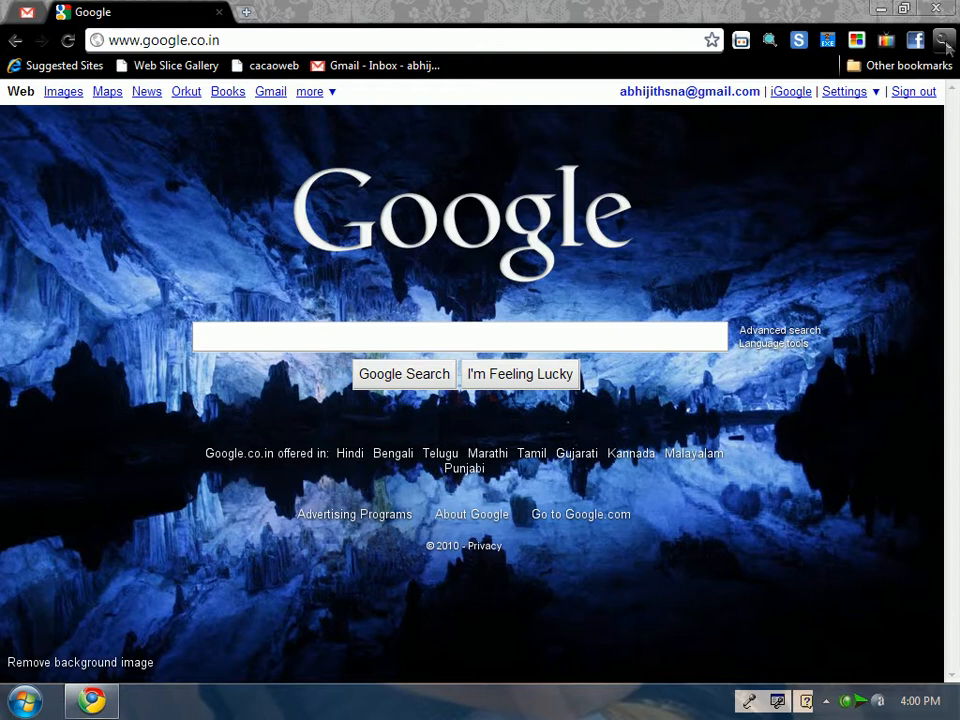
- Bring up Chrome's main menu from the wrench icon over the Google homepage
click(460, 336)
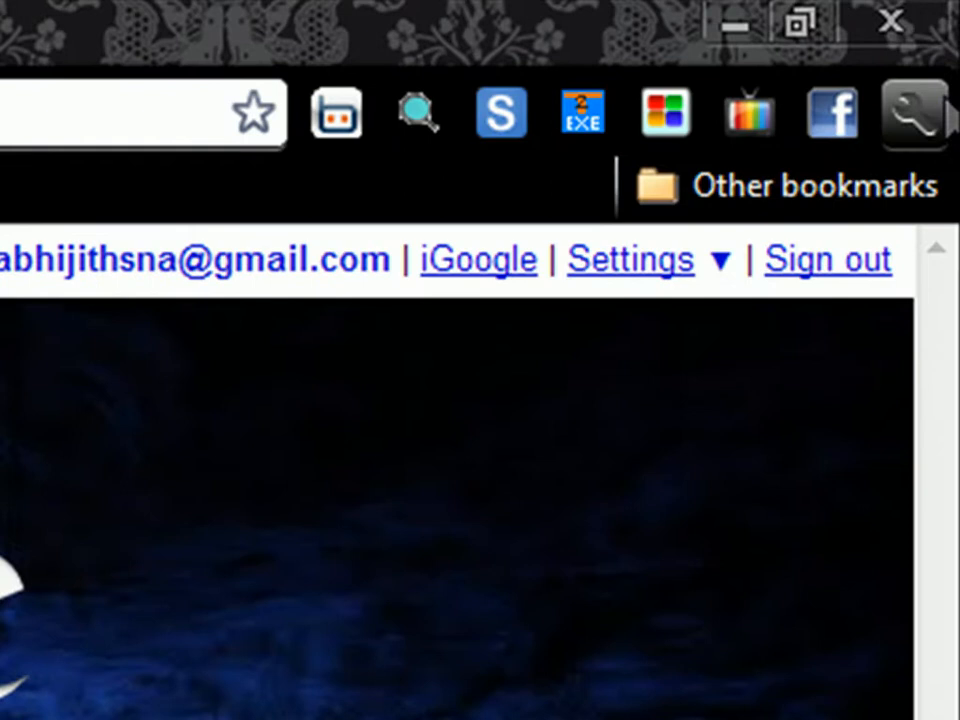
click(910, 112)
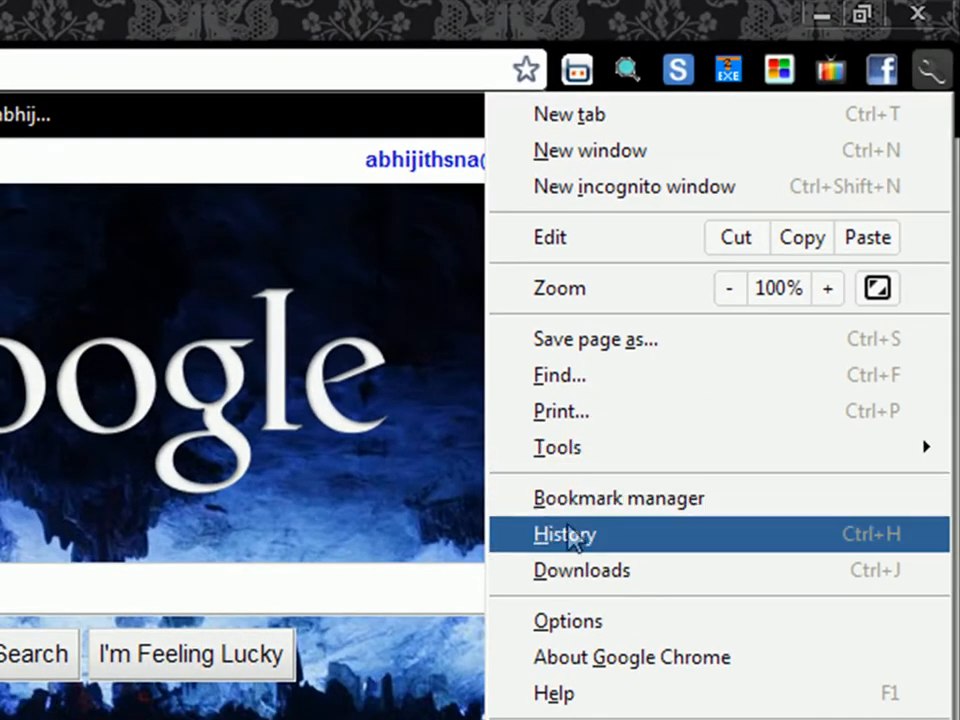
- In Options, toggle navigation-error suggestions and usage-statistics reporting on, then leave both off
click(568, 620)
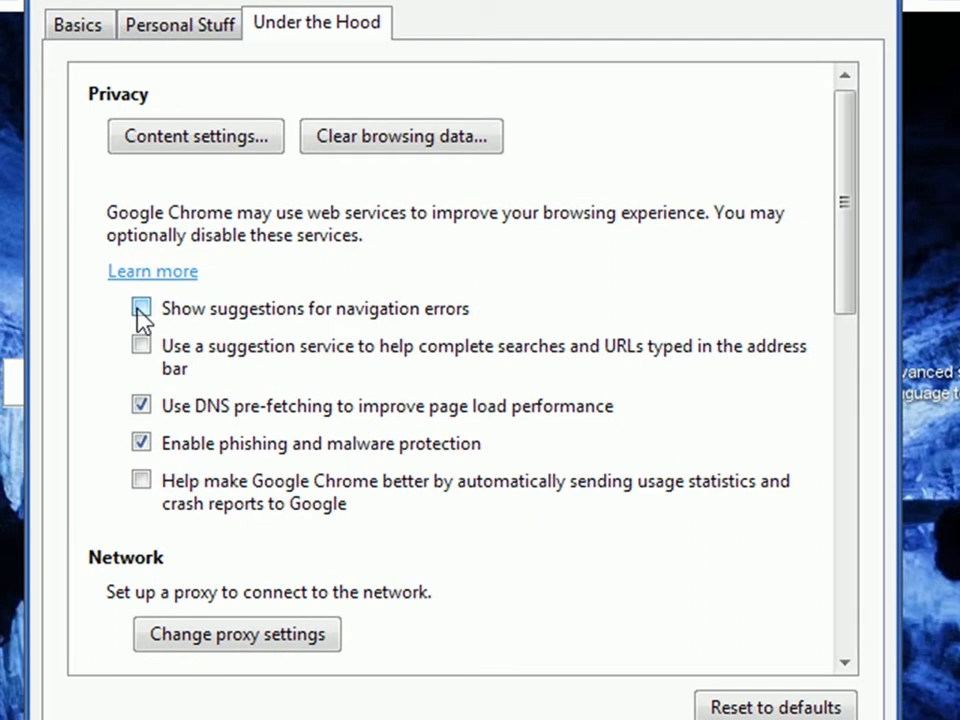
click(140, 308)
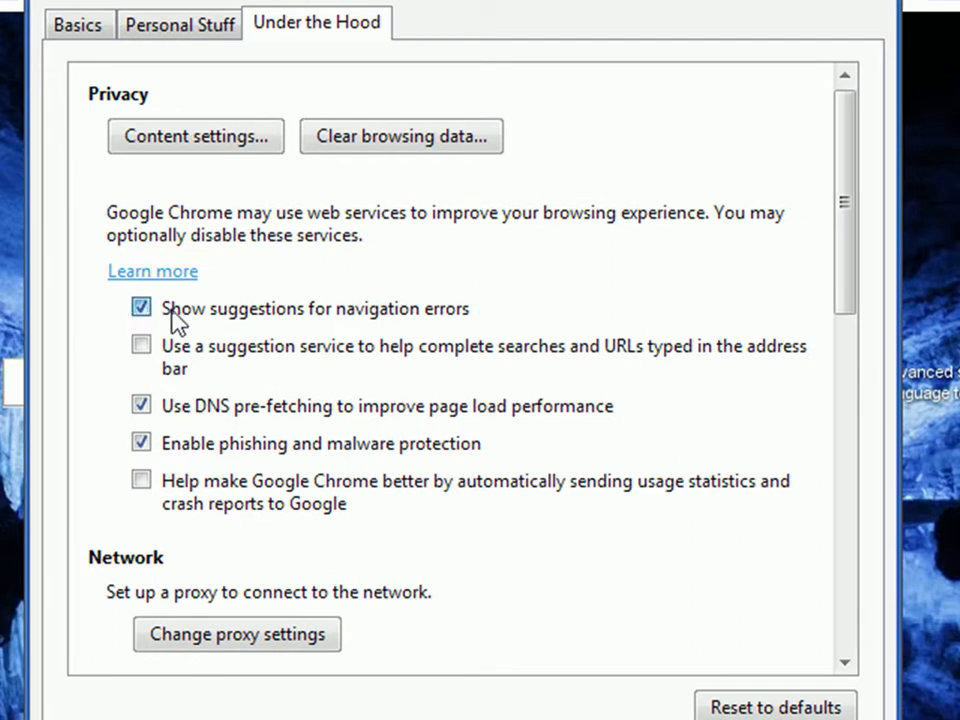
click(140, 308)
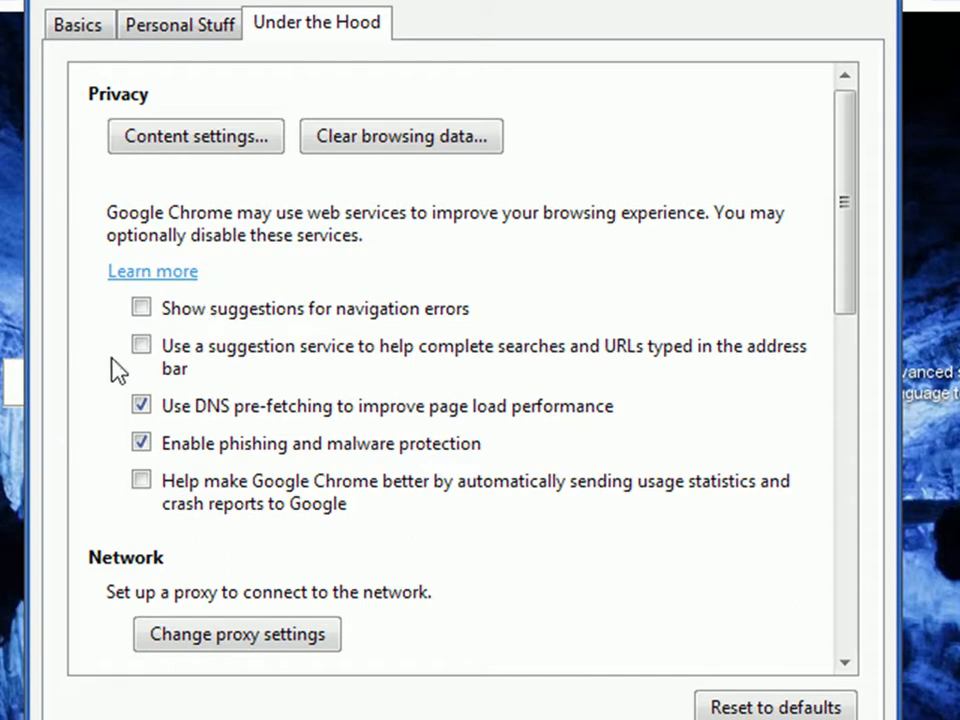
click(140, 480)
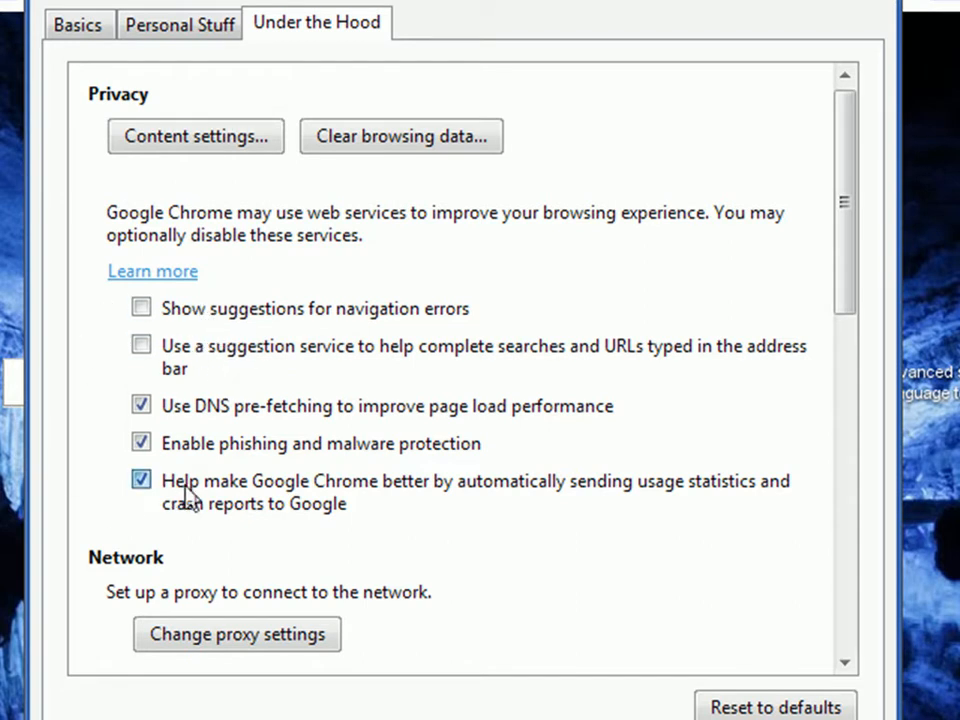
click(140, 480)
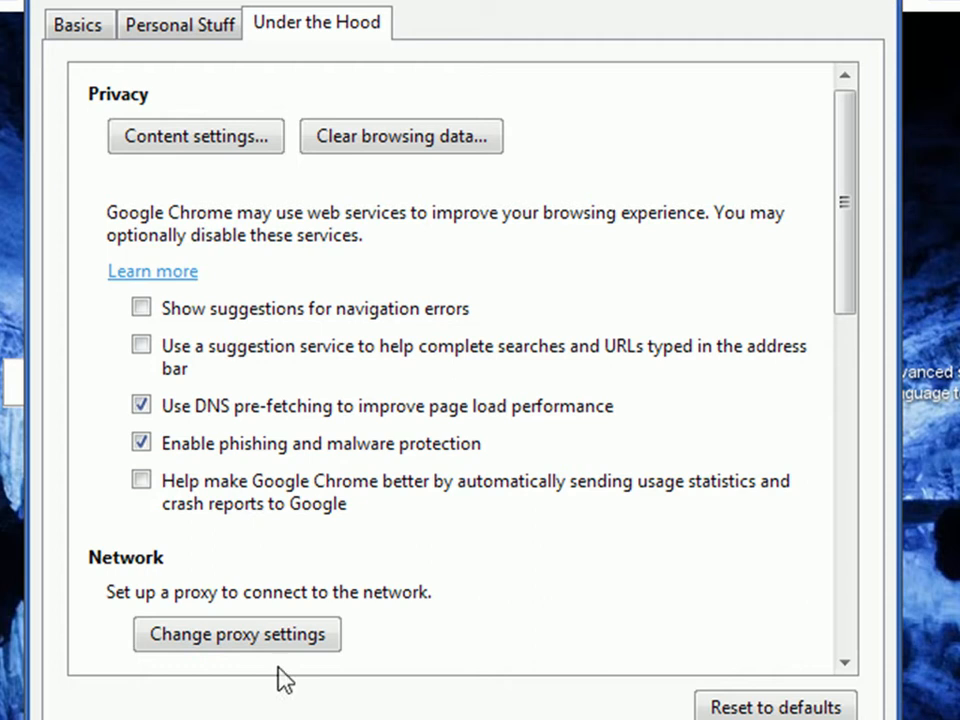
- Save LAN settings with automatic detection, configuration script and proxy server all off
click(236, 634)
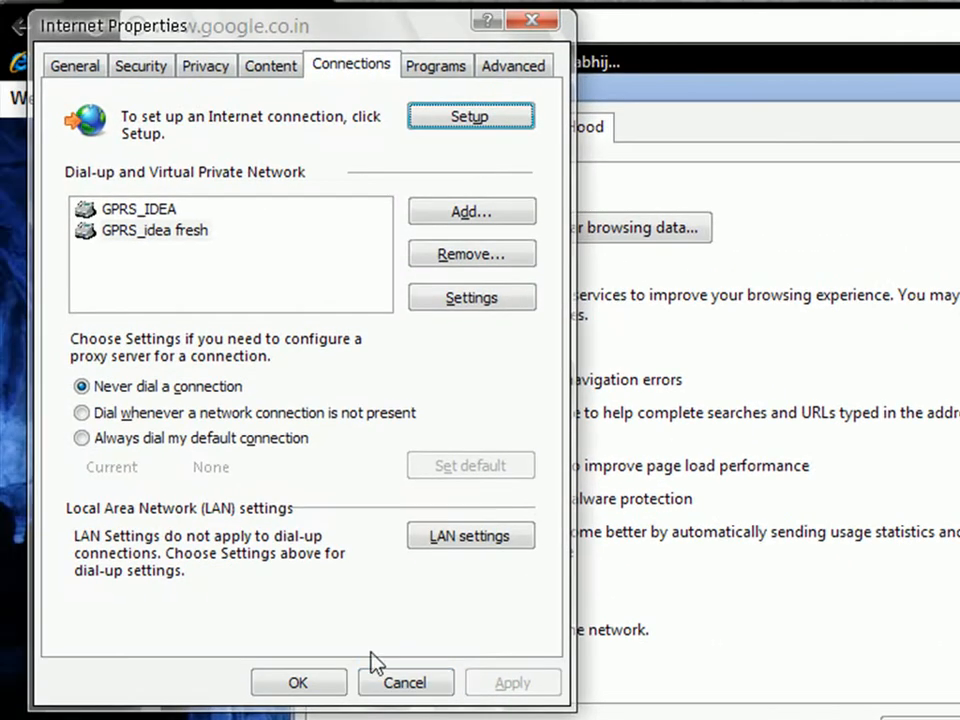
click(470, 536)
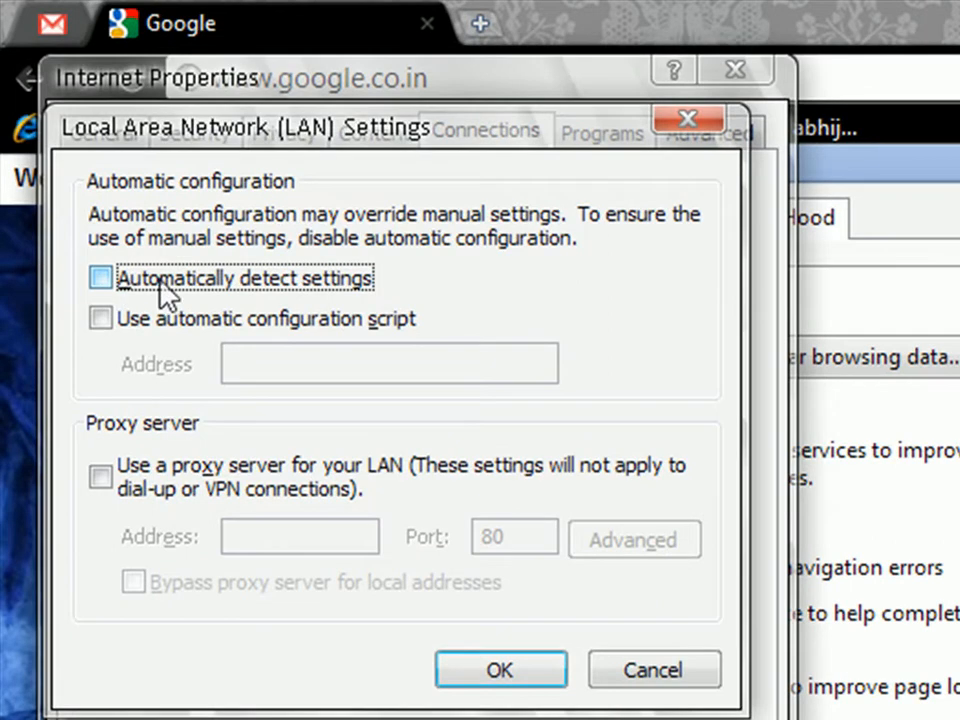
mouse_move(356, 296)
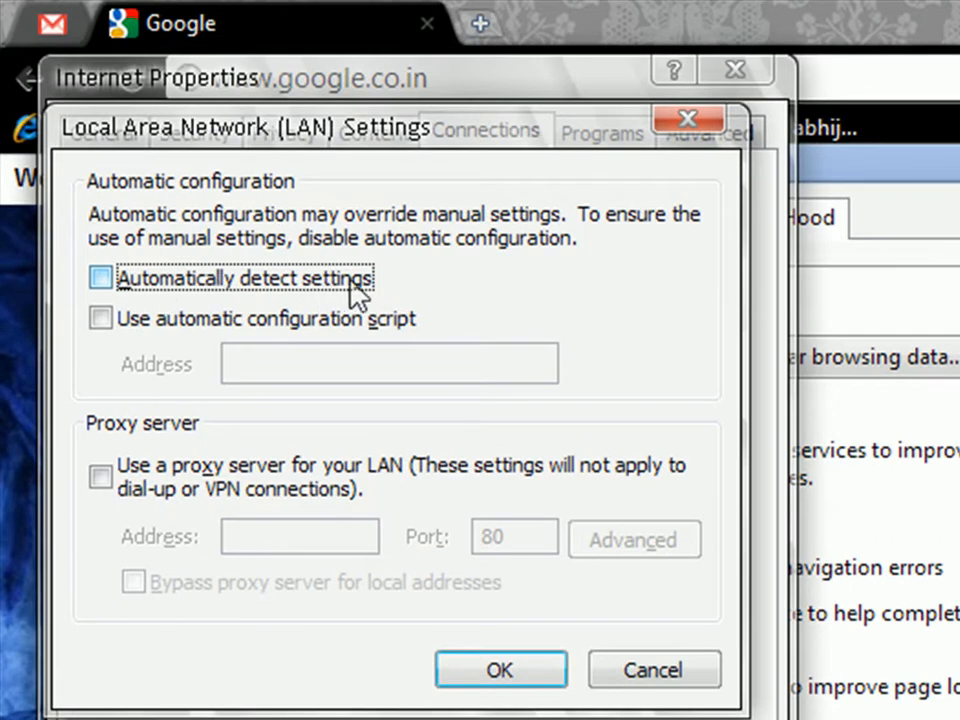
mouse_move(328, 290)
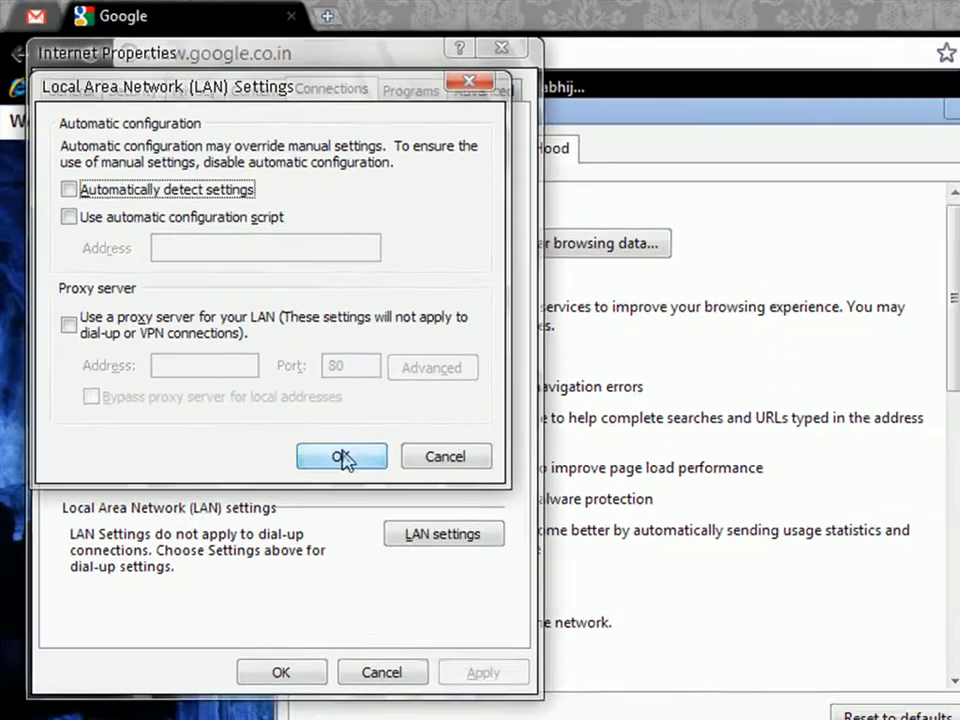
click(340, 456)
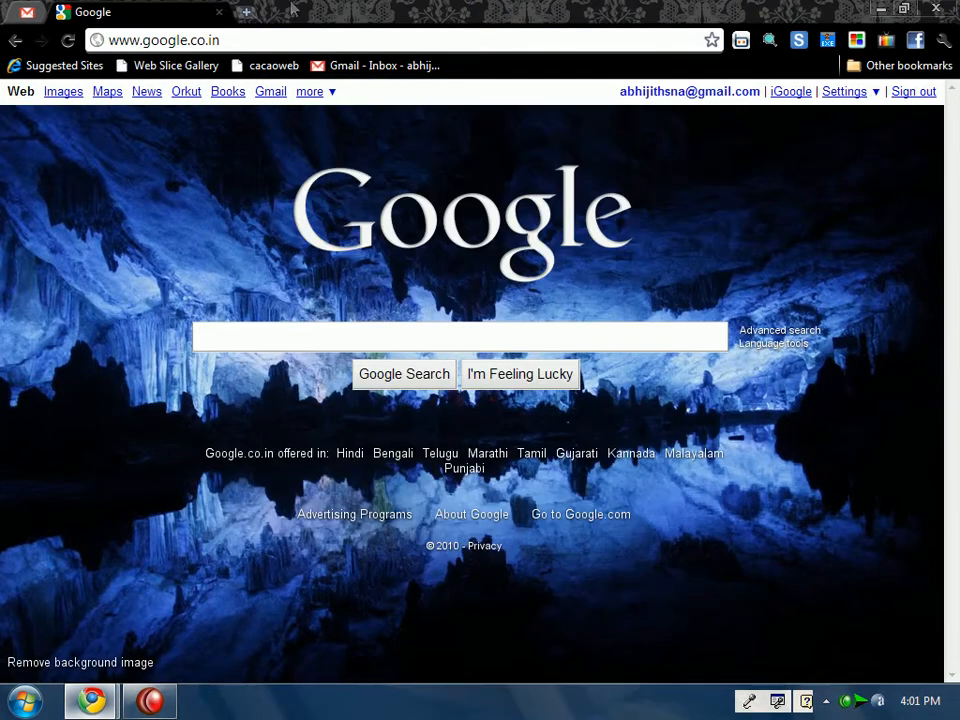
click(460, 336)
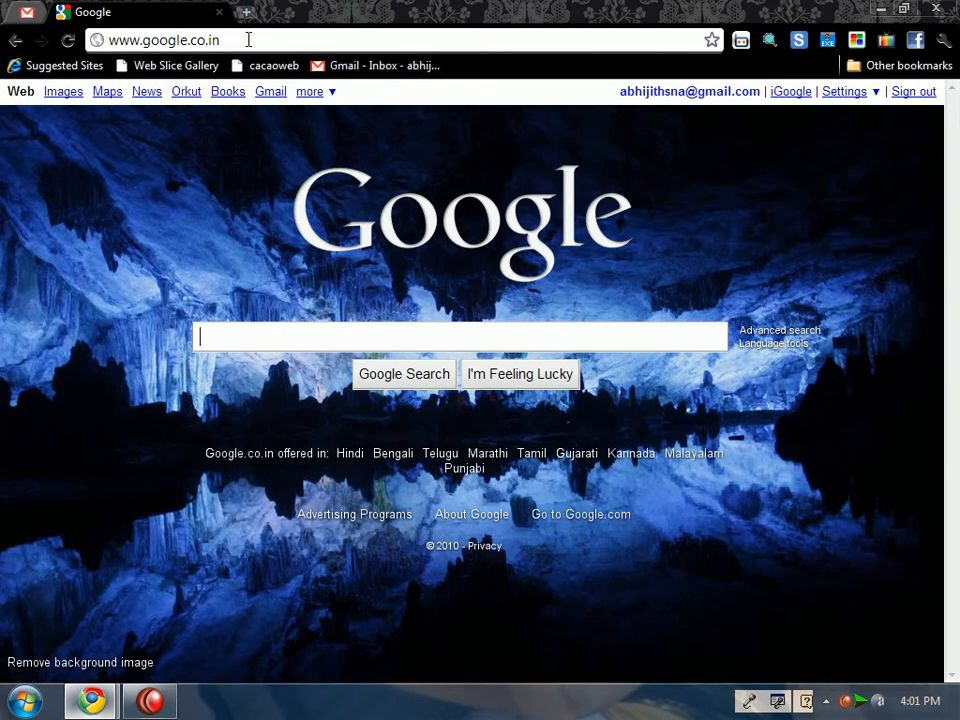
mouse_move(684, 664)
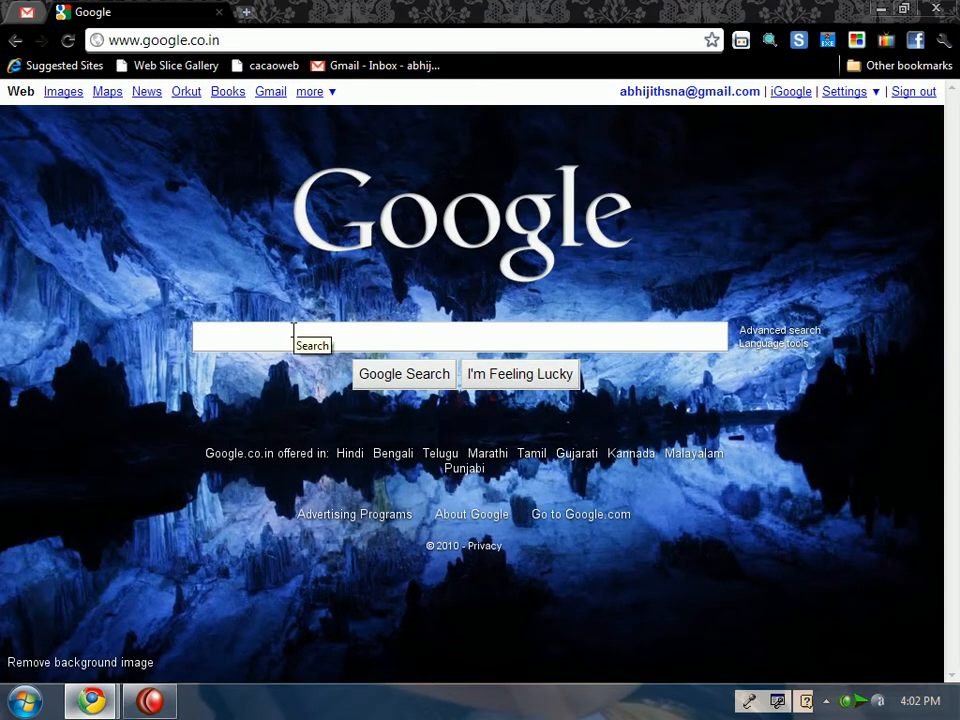
click(230, 336)
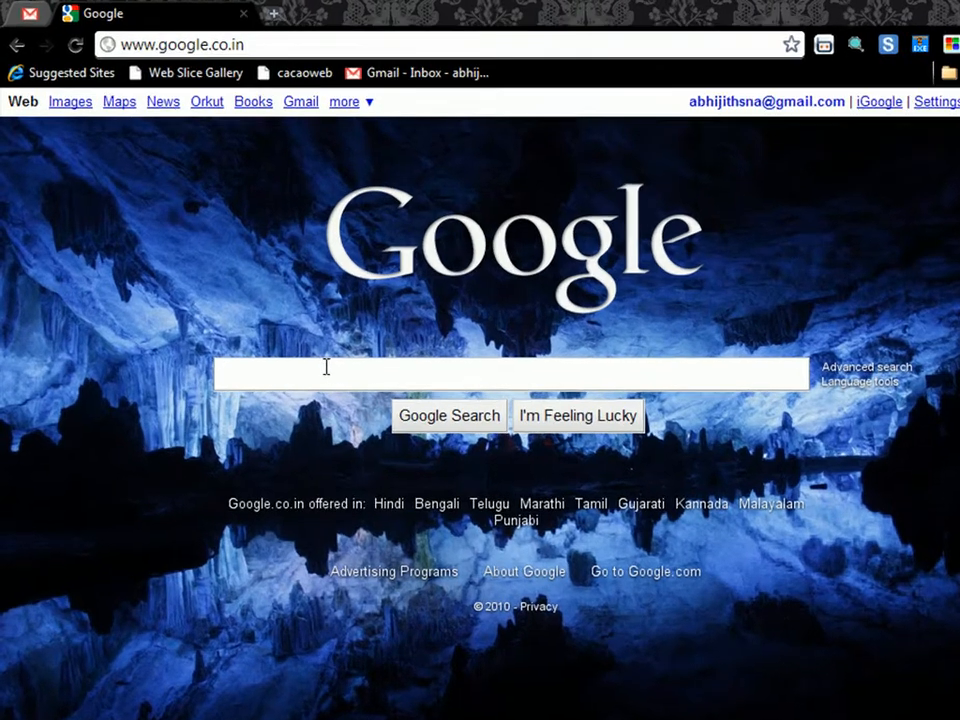
- Reach the Google Chrome Extensions gallery via a search for 'extension'
text(extens)
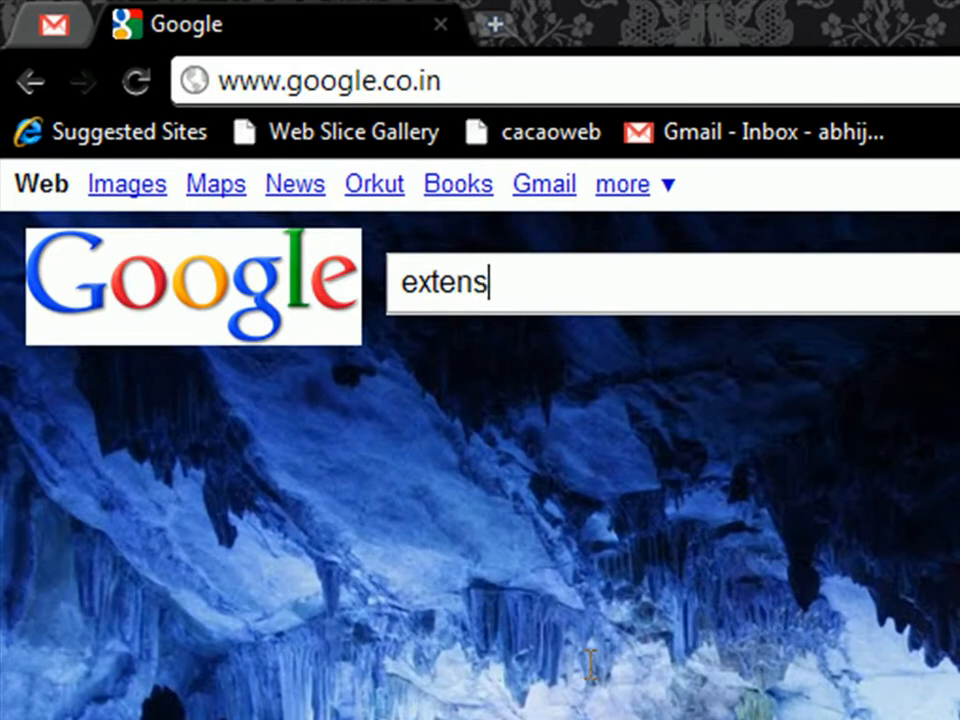
text(ion)
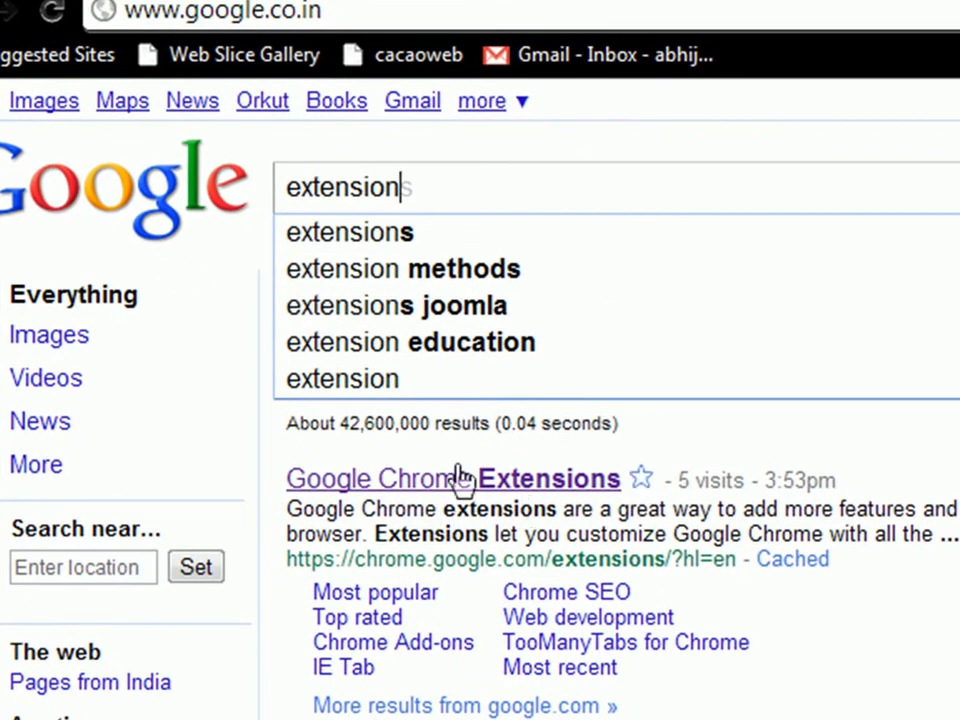
click(444, 478)
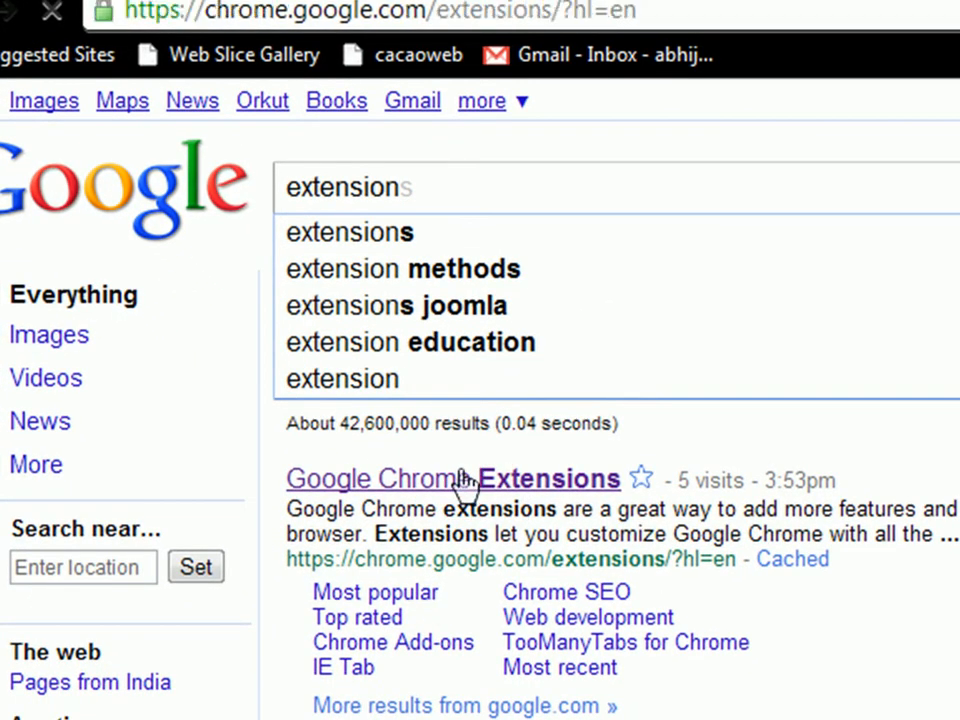
click(436, 480)
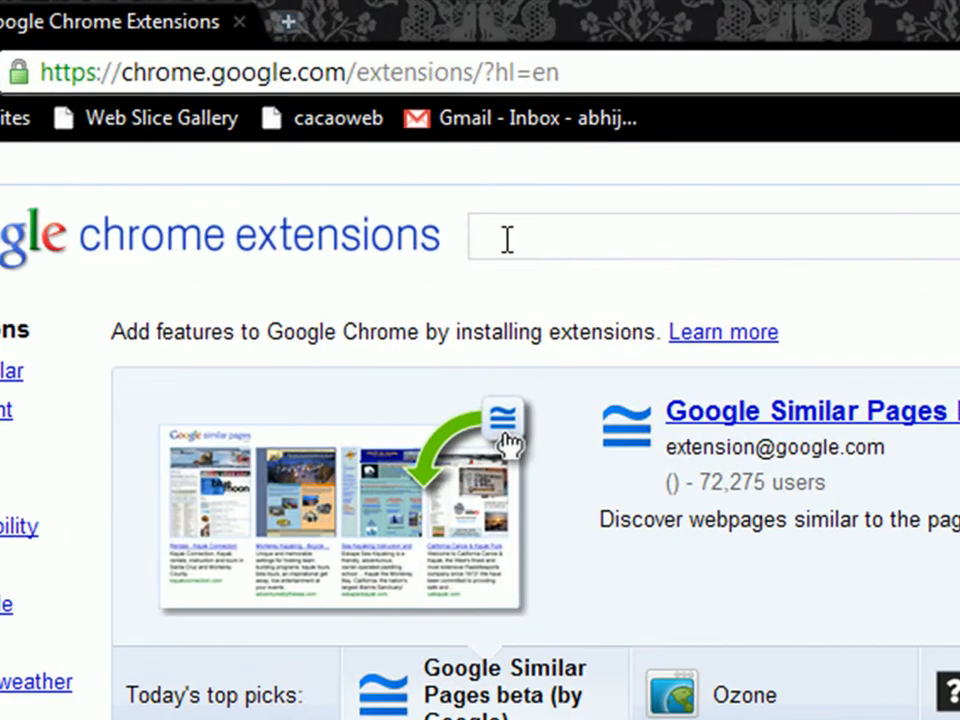
- Search the gallery for 'fastestchrome' and load the FastestChrome - Browse Faster extension page
text(fast)
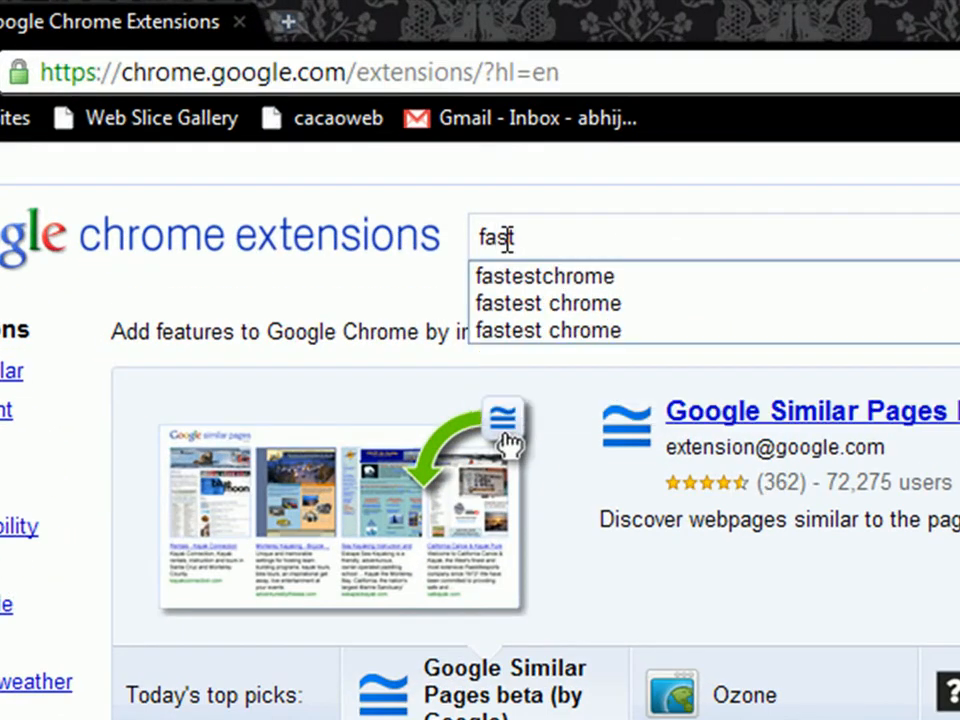
click(544, 276)
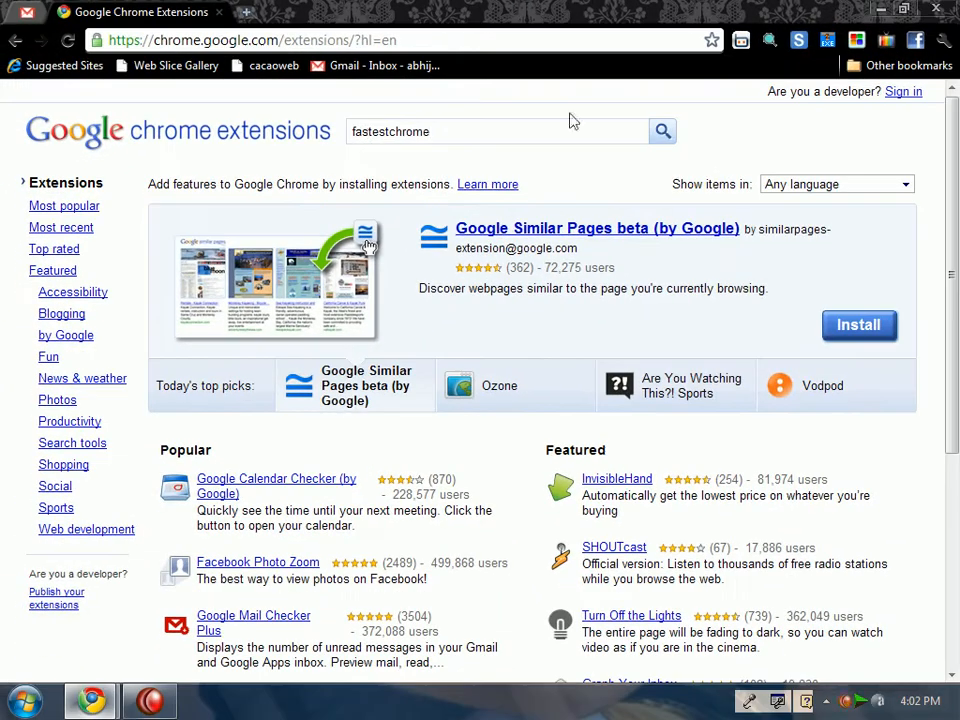
click(662, 132)
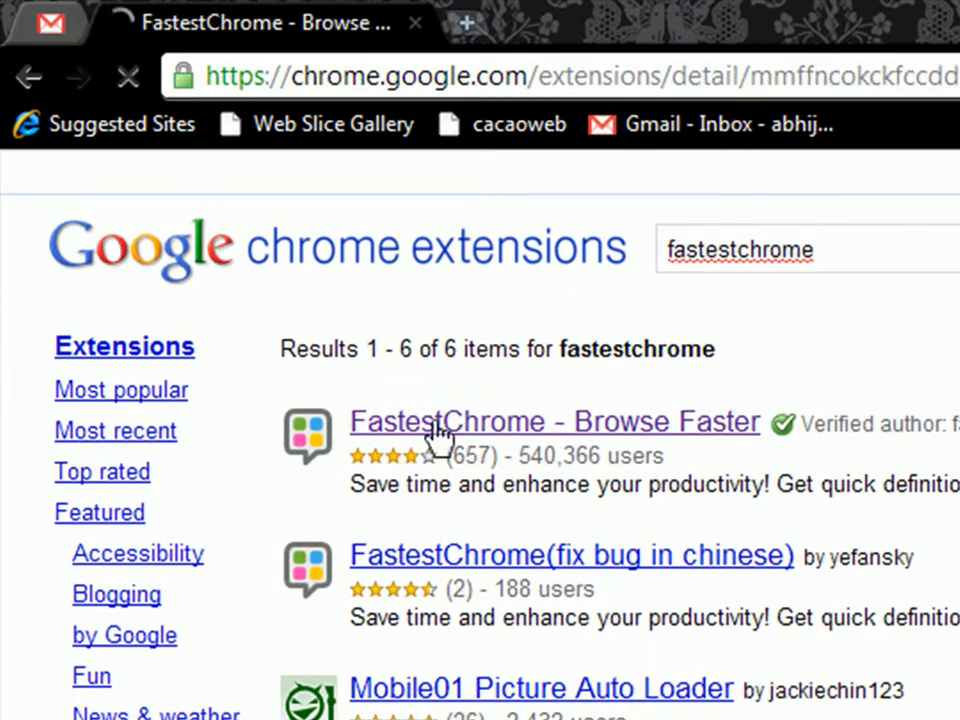
click(552, 420)
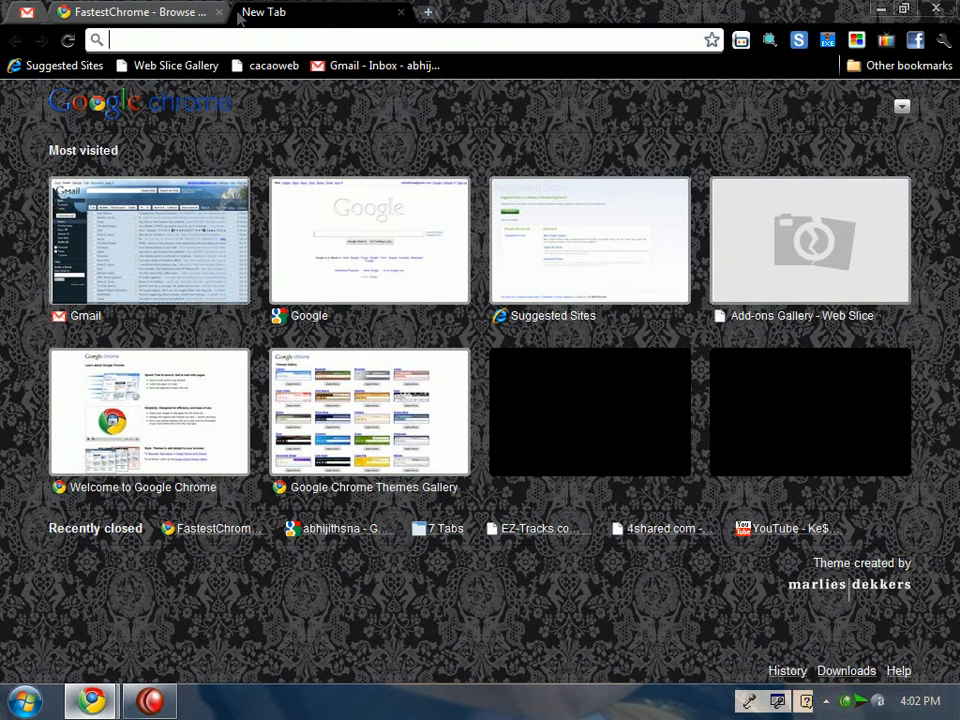
text(www.google.co.in)
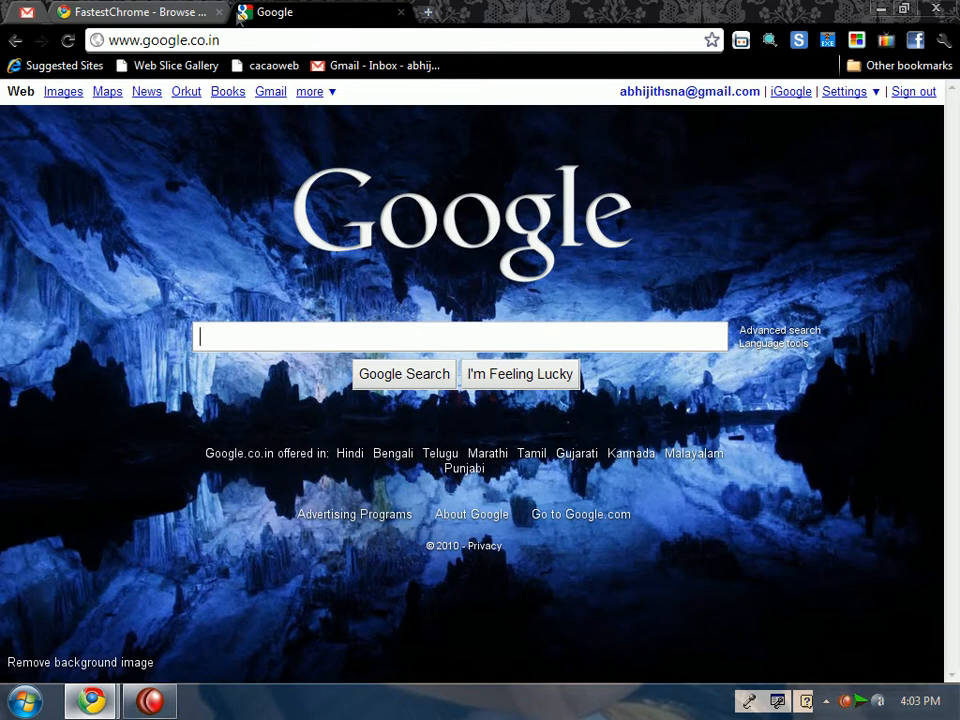
mouse_move(288, 312)
text(abhijithsna)
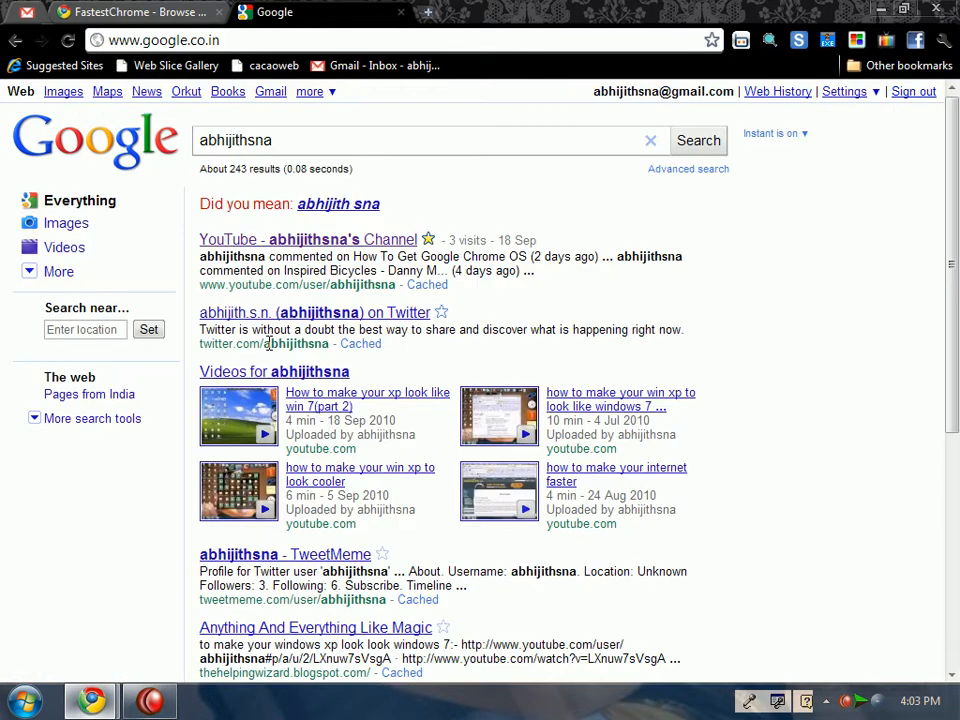
- Scroll past the end of the results so FastestChrome auto-loads Page 2 and Page 3
scroll(down, 3)
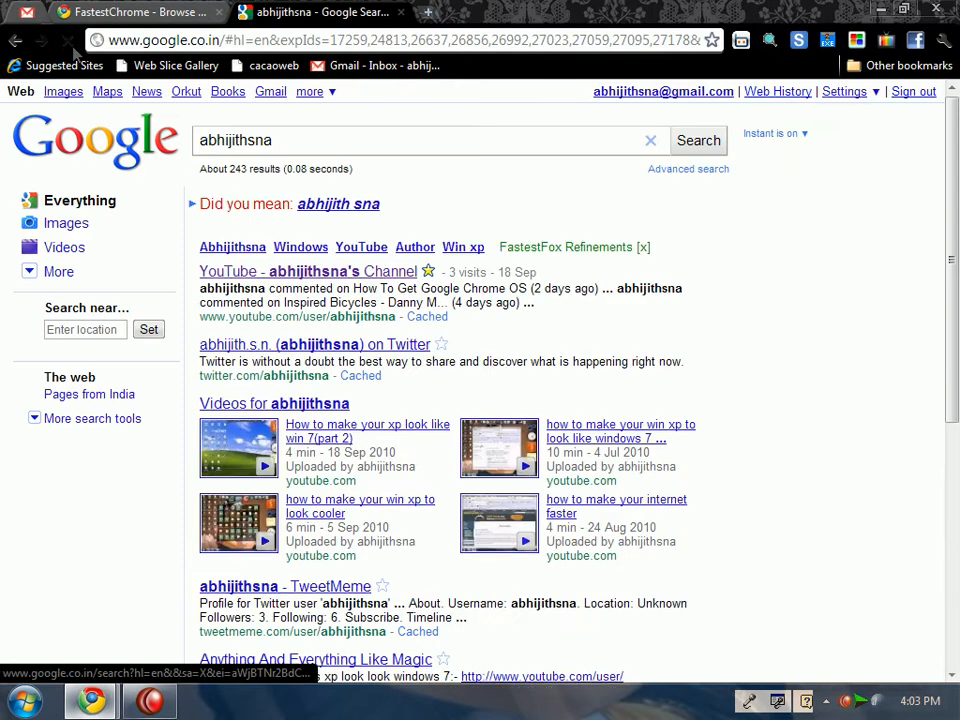
scroll(down, 3)
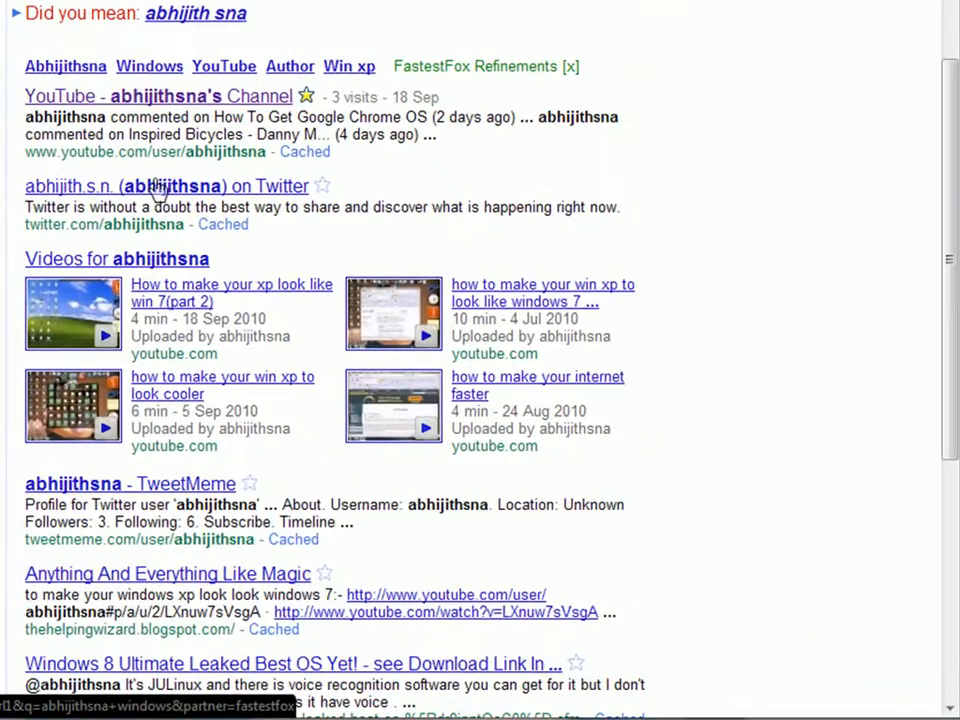
scroll(down, 3)
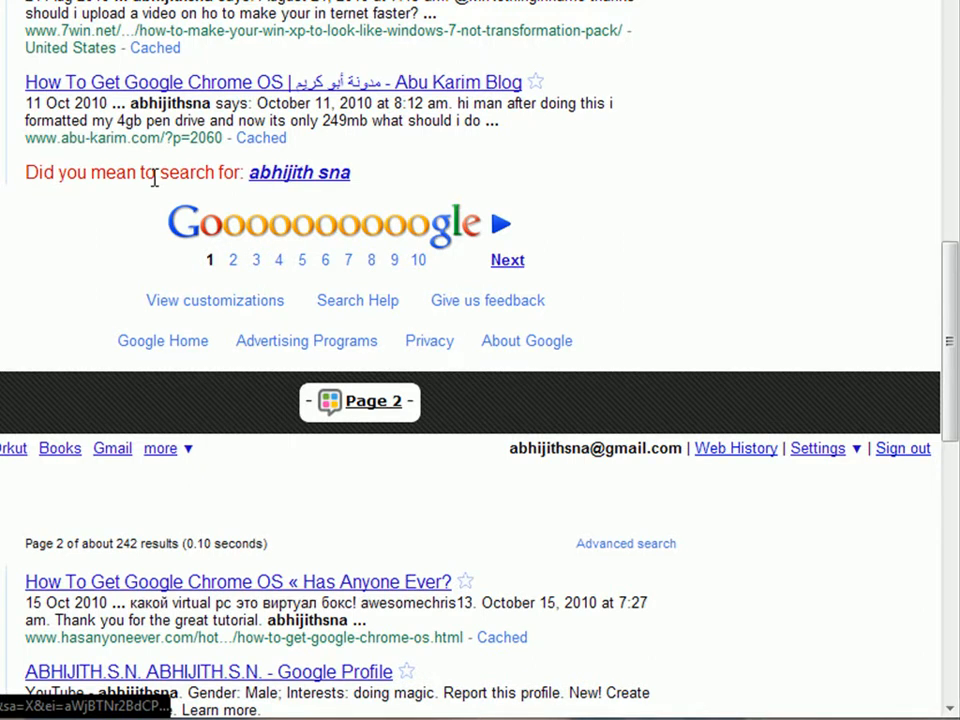
click(506, 260)
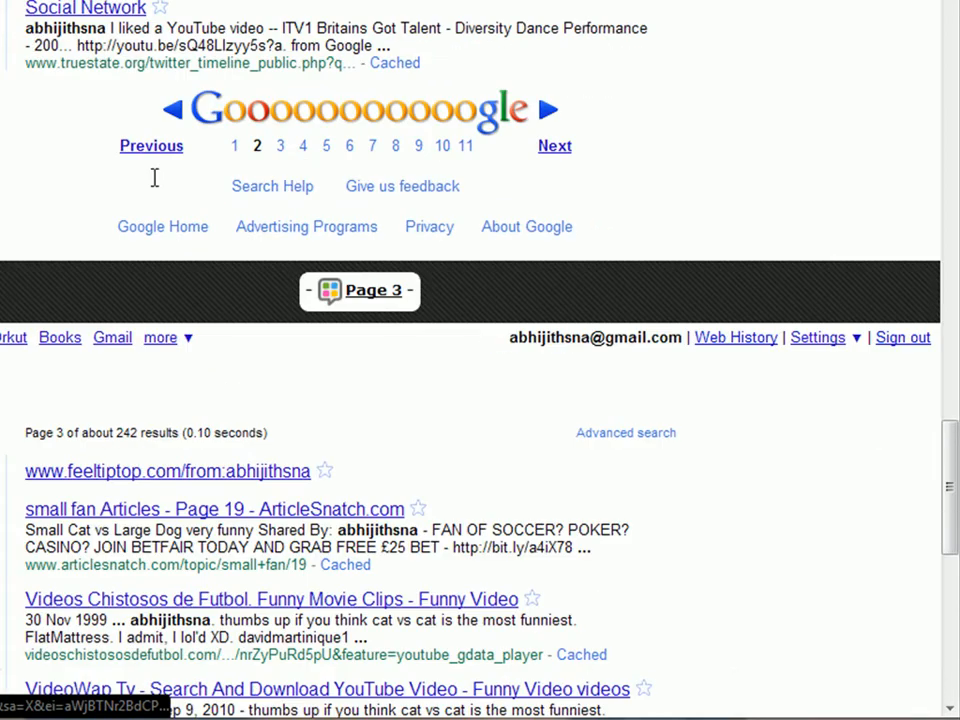
scroll(down, 3)
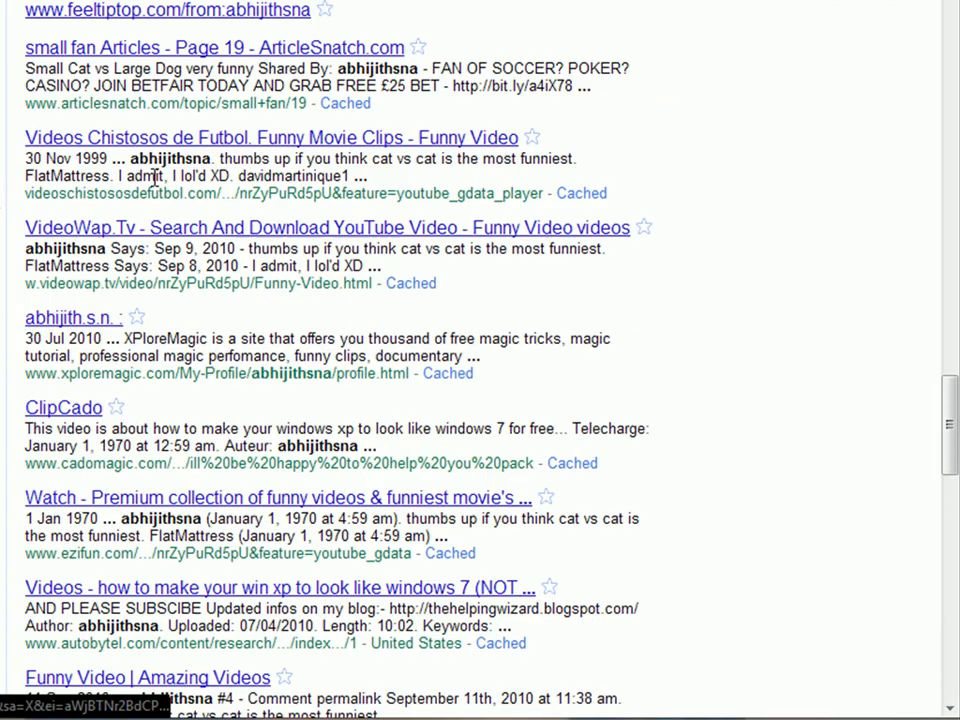
scroll(down, 3)
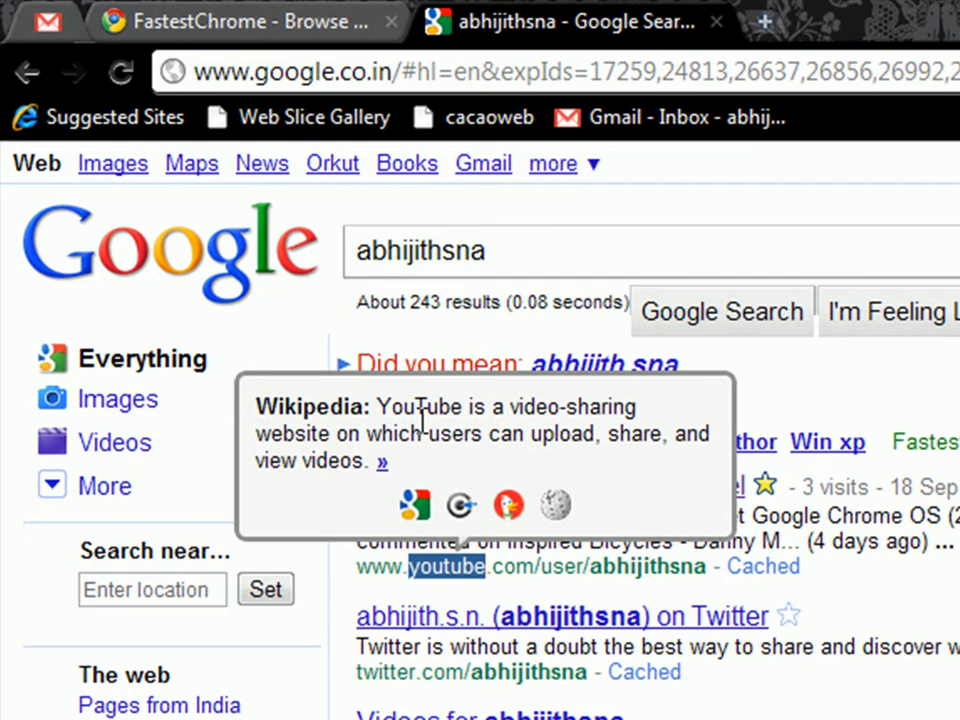
mouse_move(400, 418)
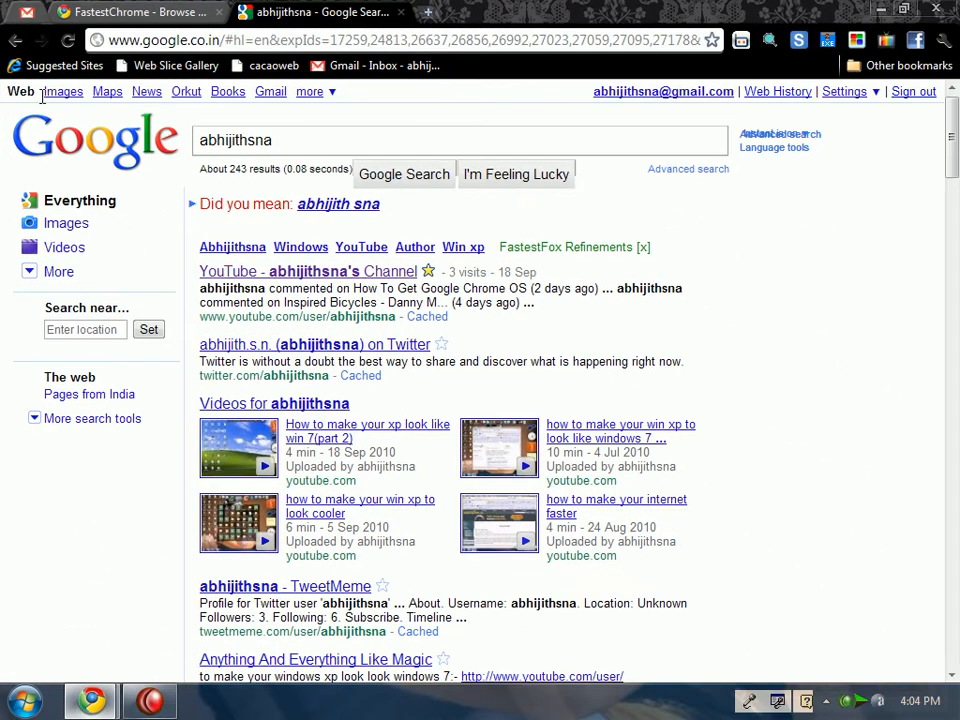
mouse_move(852, 408)
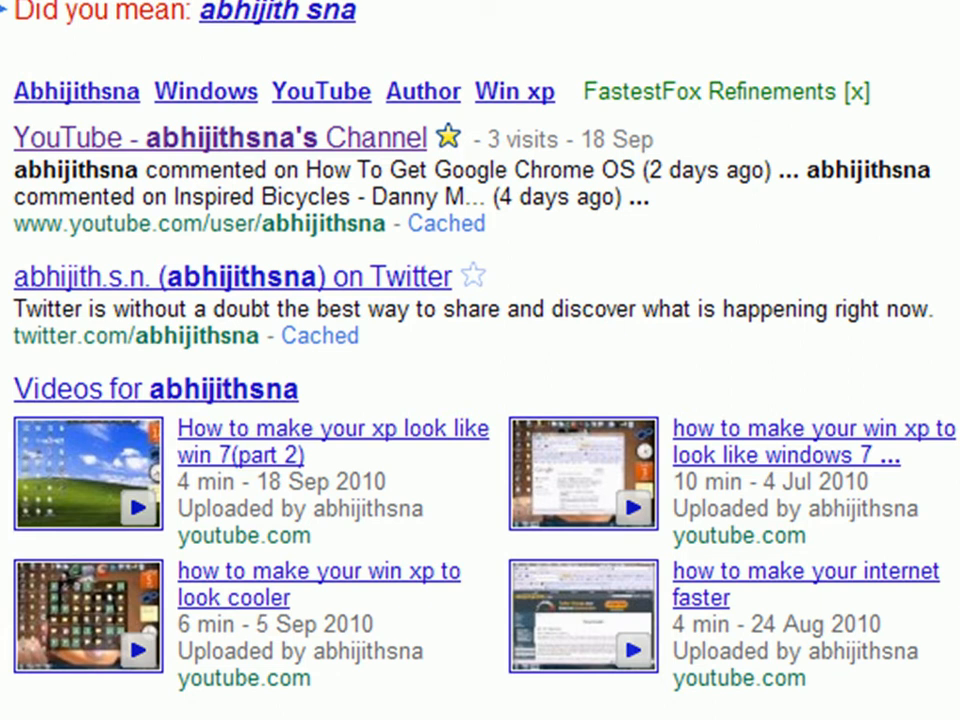
mouse_move(668, 588)
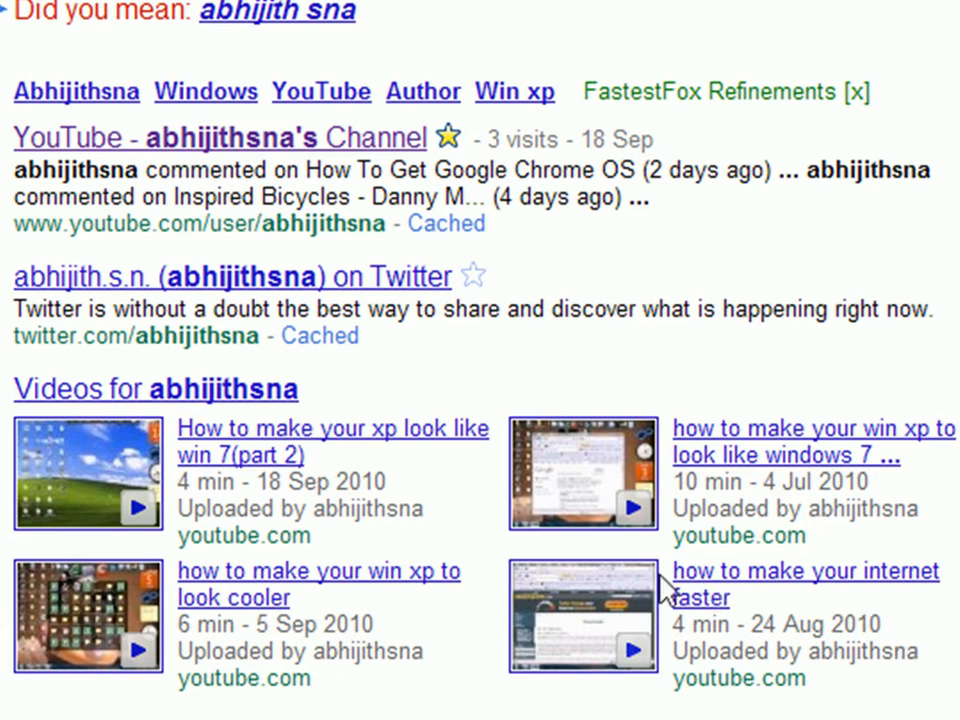
mouse_move(884, 584)
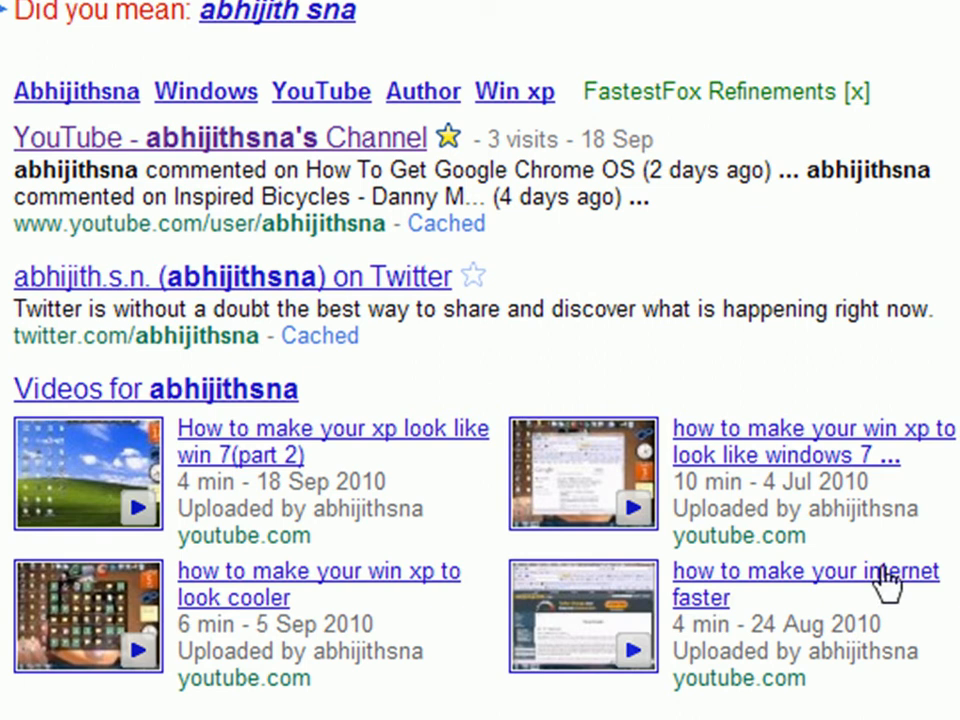
mouse_move(720, 600)
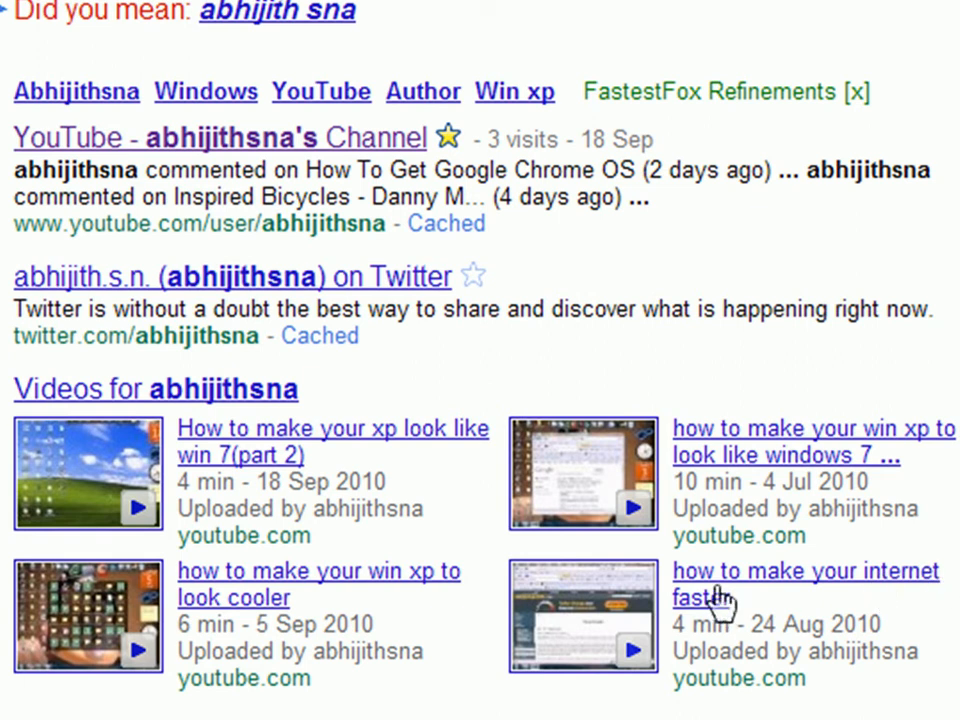
mouse_move(704, 598)
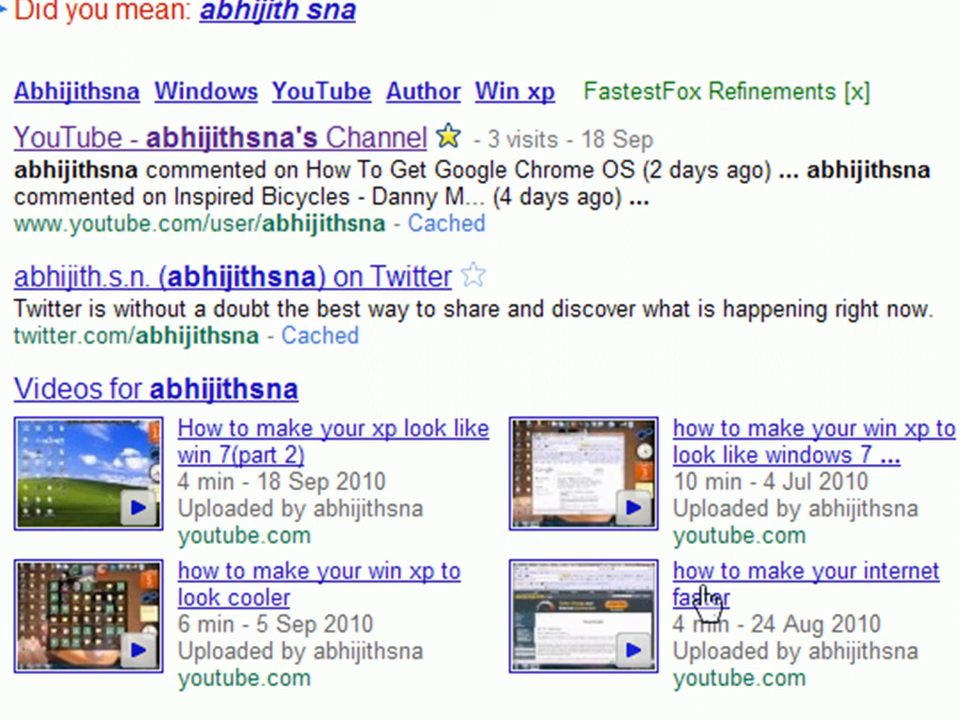
mouse_move(670, 480)
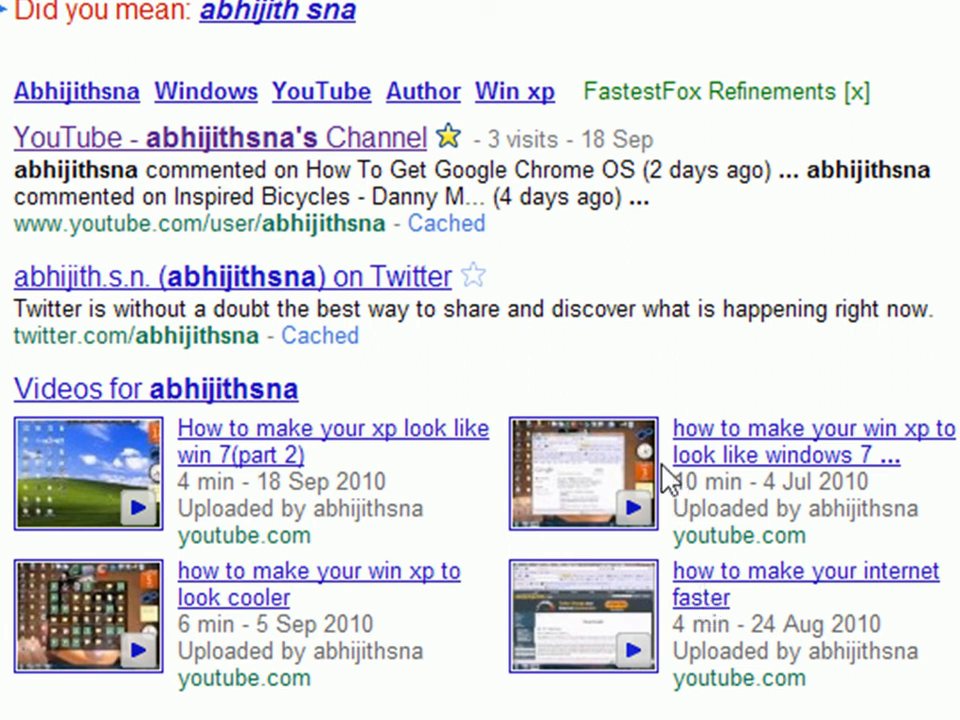